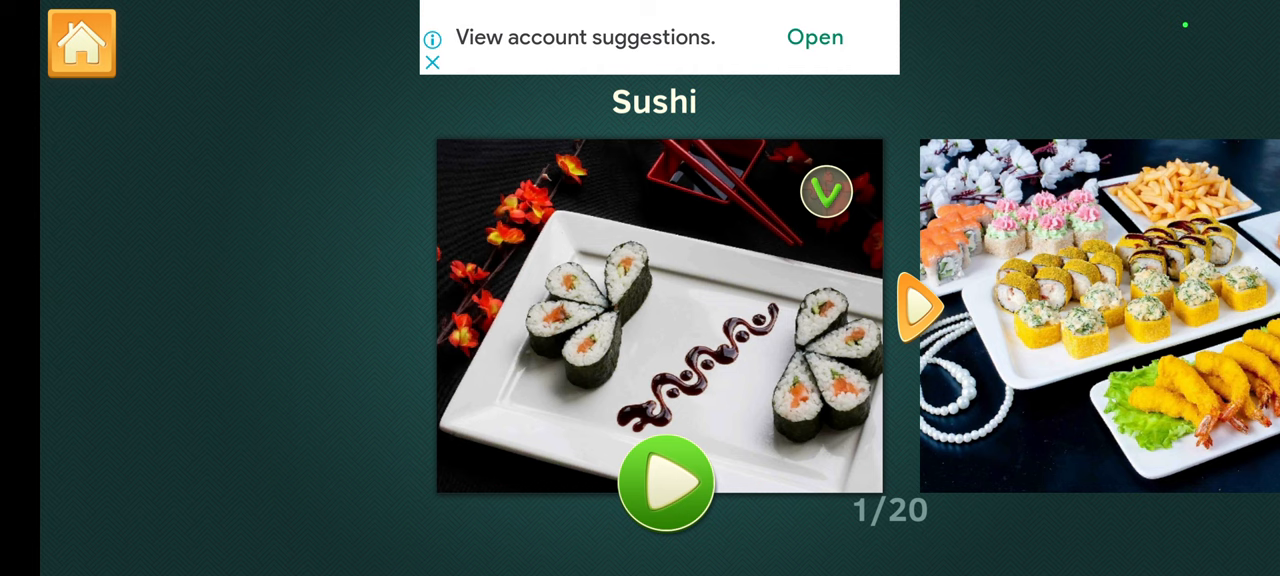
- Start the second Sushi puzzle, the platter with shrimp, rolls and fries
click(916, 304)
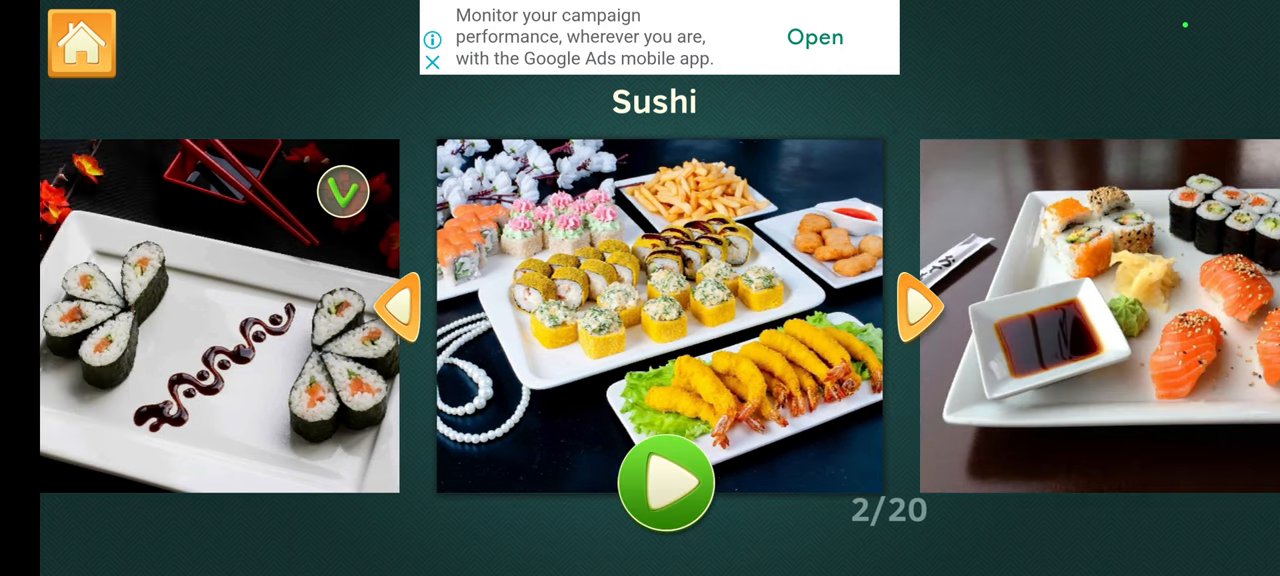
click(664, 484)
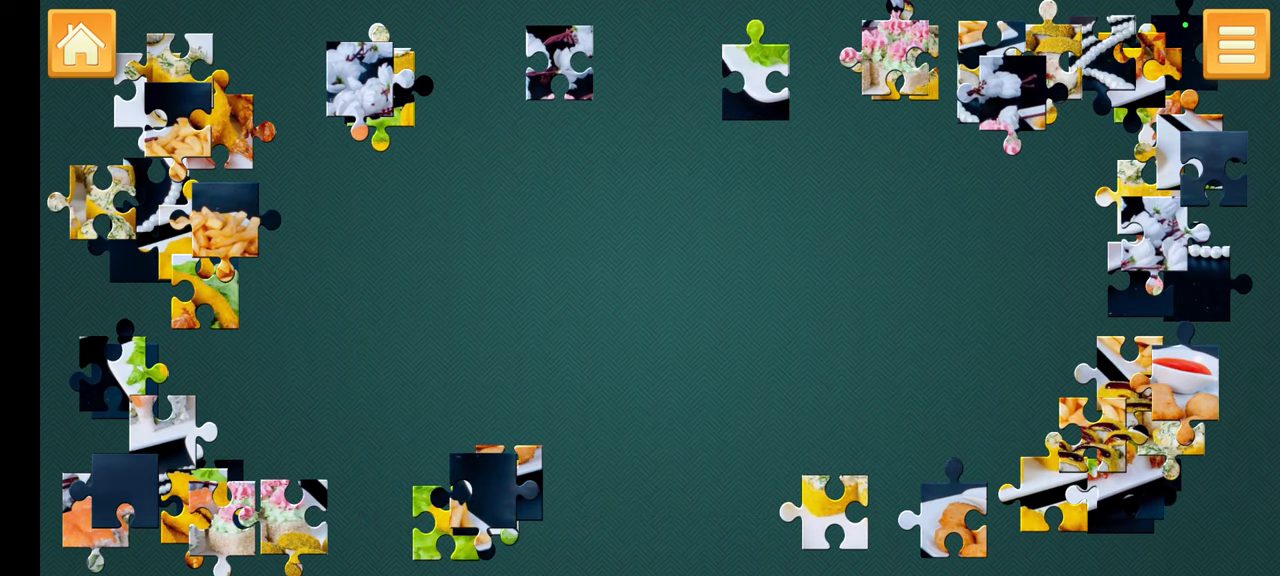
- Pull dark and white plate pieces from the edges into the board's open centre
drag(756, 70, 904, 376)
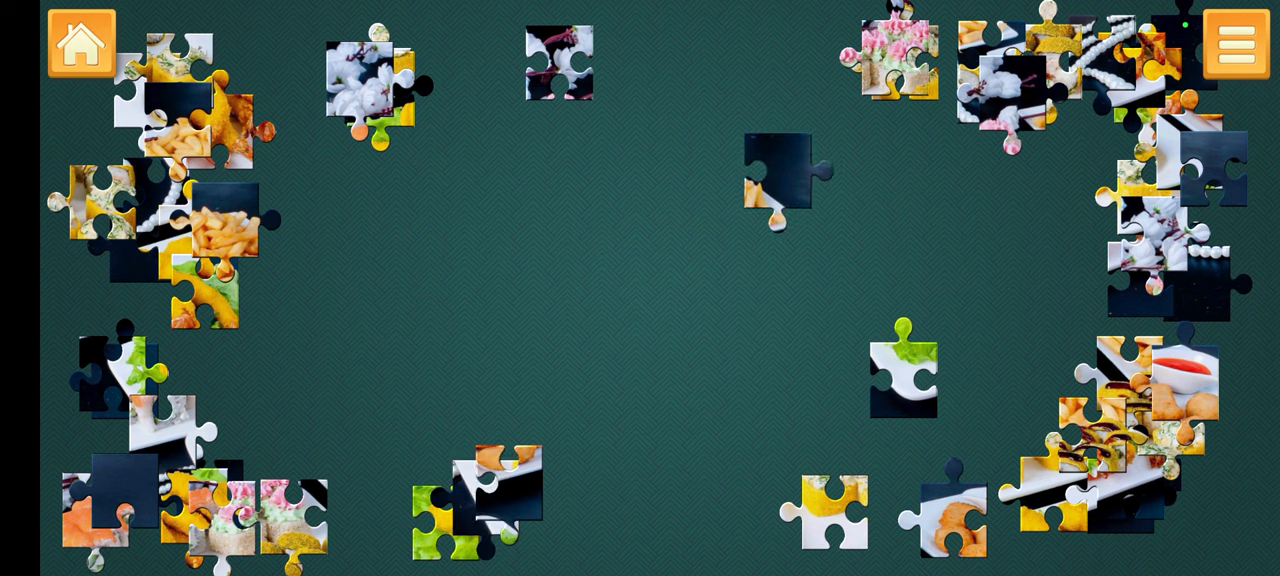
drag(480, 500, 870, 240)
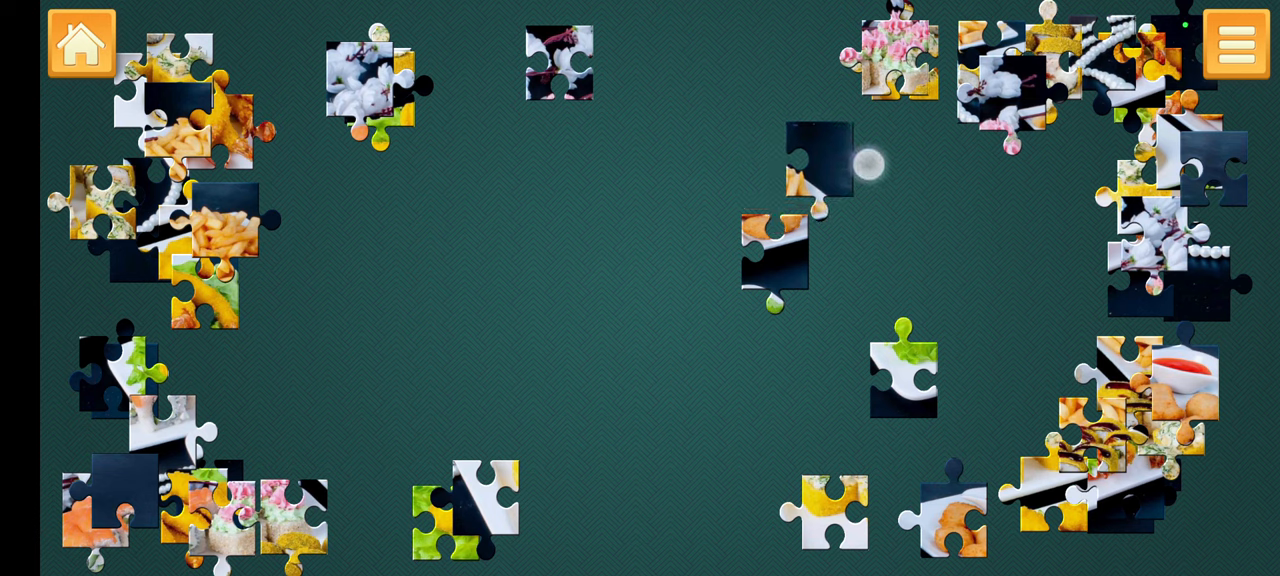
drag(558, 64, 636, 136)
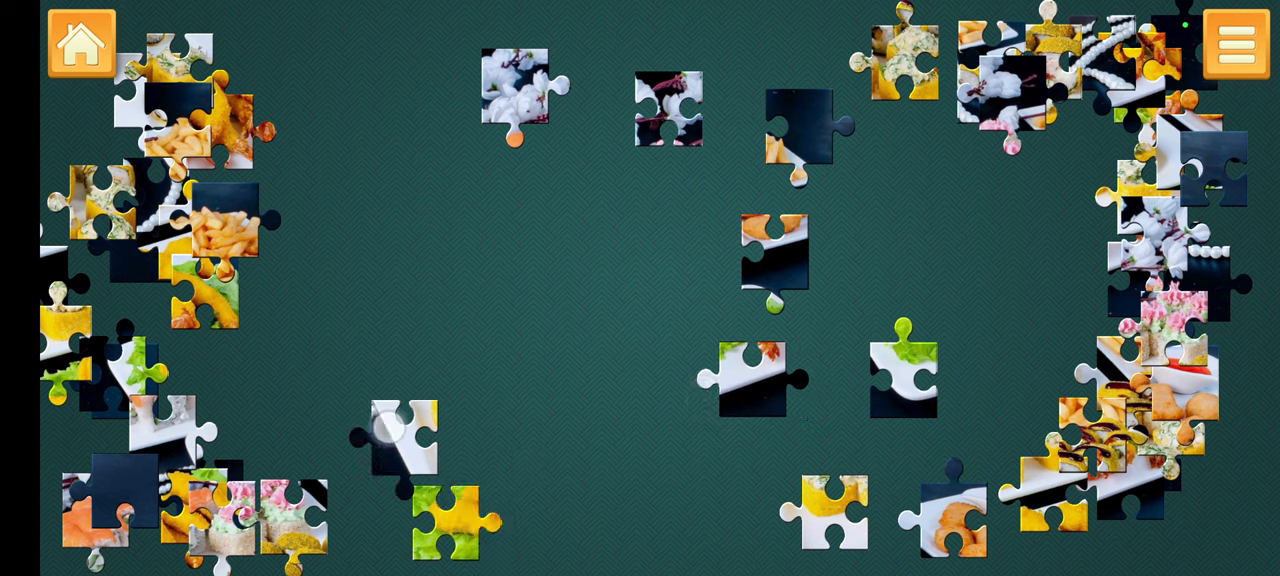
drag(396, 436, 348, 372)
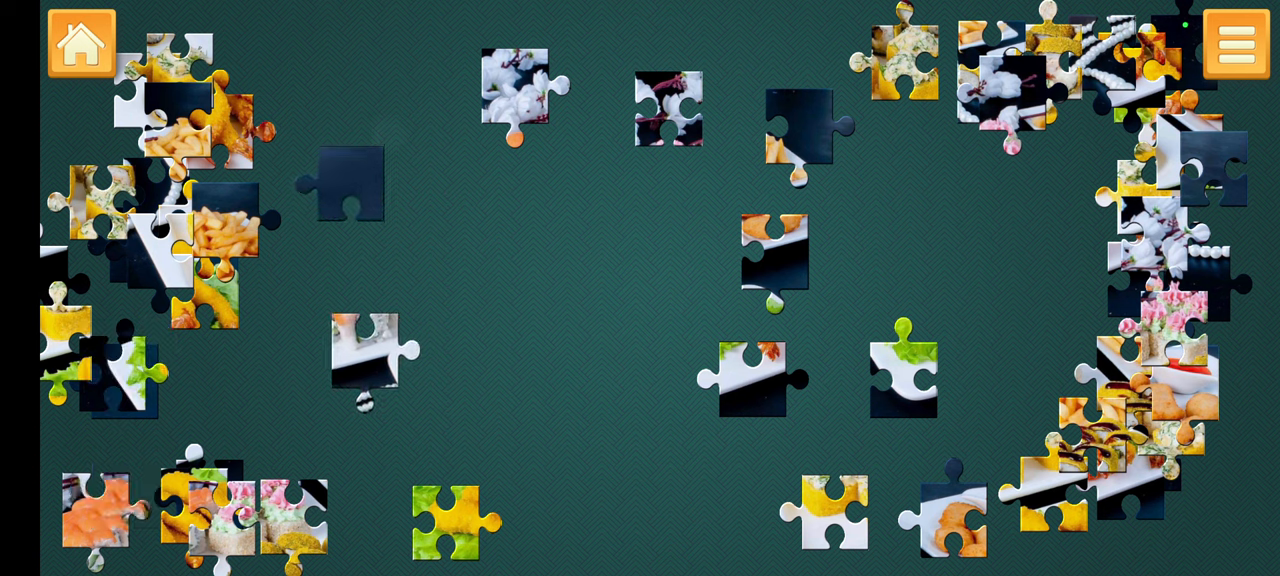
- Bring more dark pieces out of the piles and set them in the middle of the board
drag(348, 184, 896, 124)
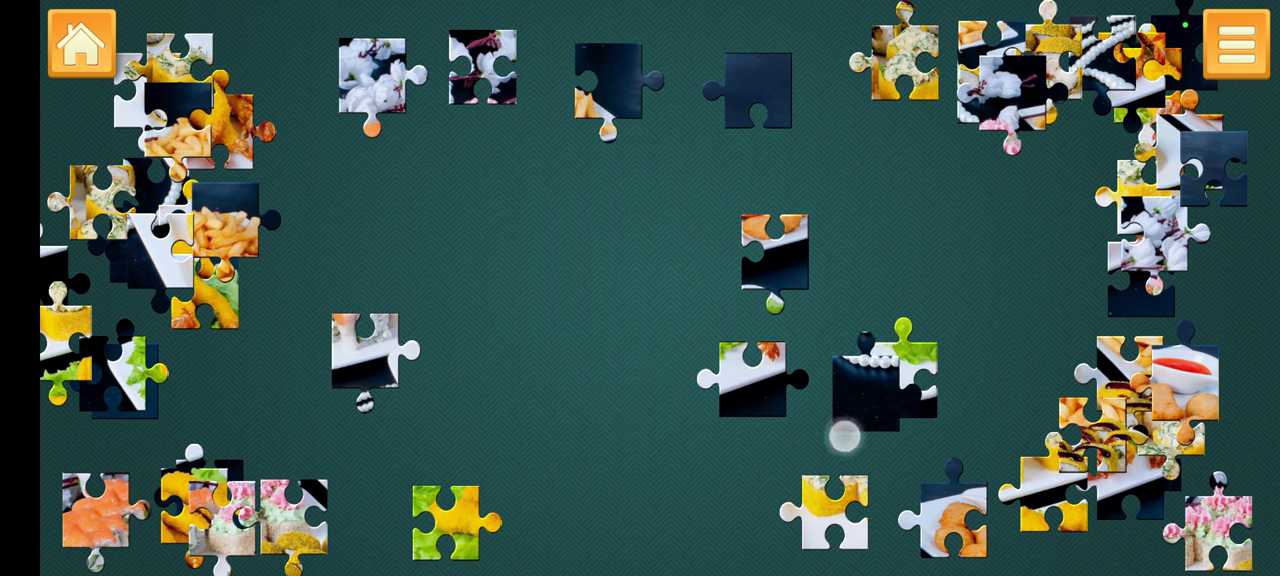
drag(884, 376, 616, 376)
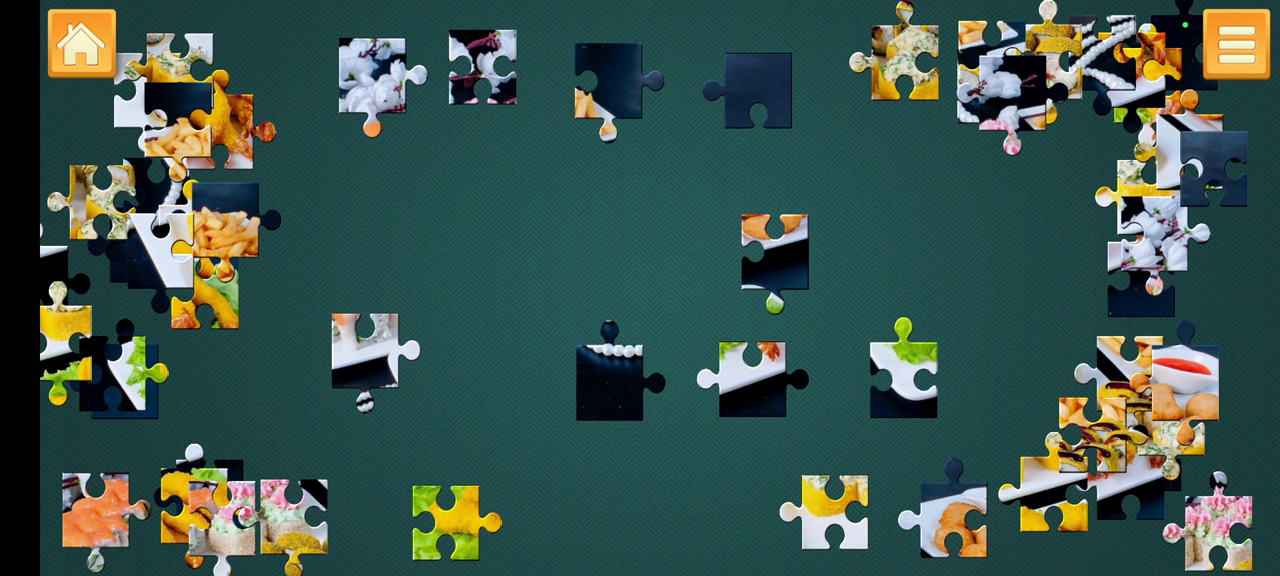
drag(616, 376, 480, 390)
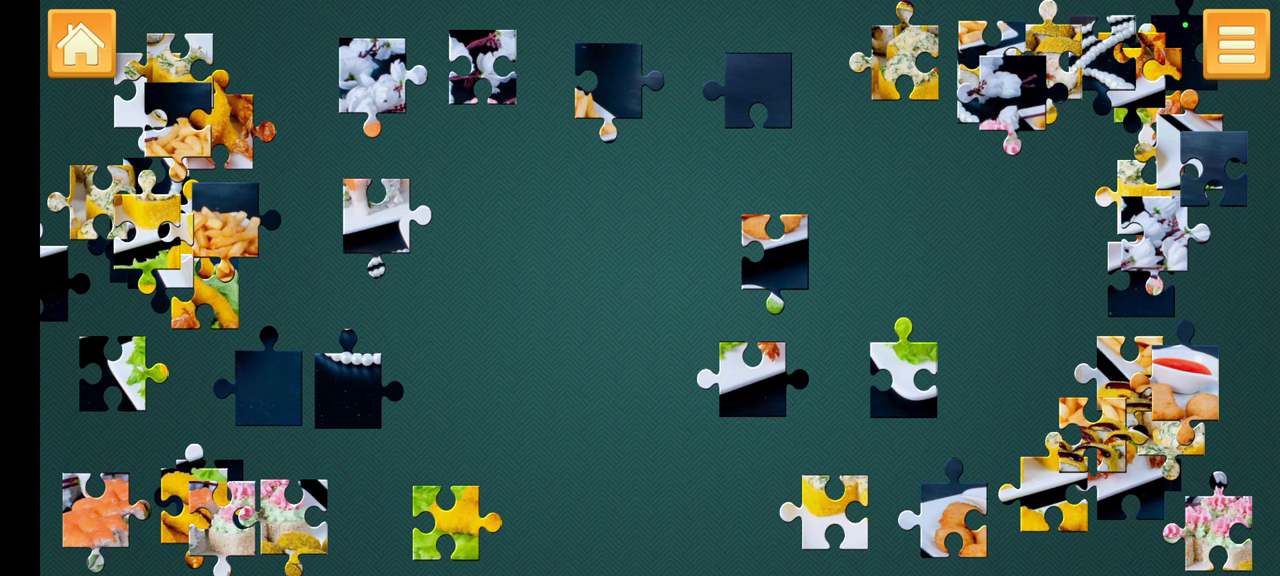
- Gather dark, plate and fried shrimp pieces into groups and join them near the centre
drag(264, 384, 552, 388)
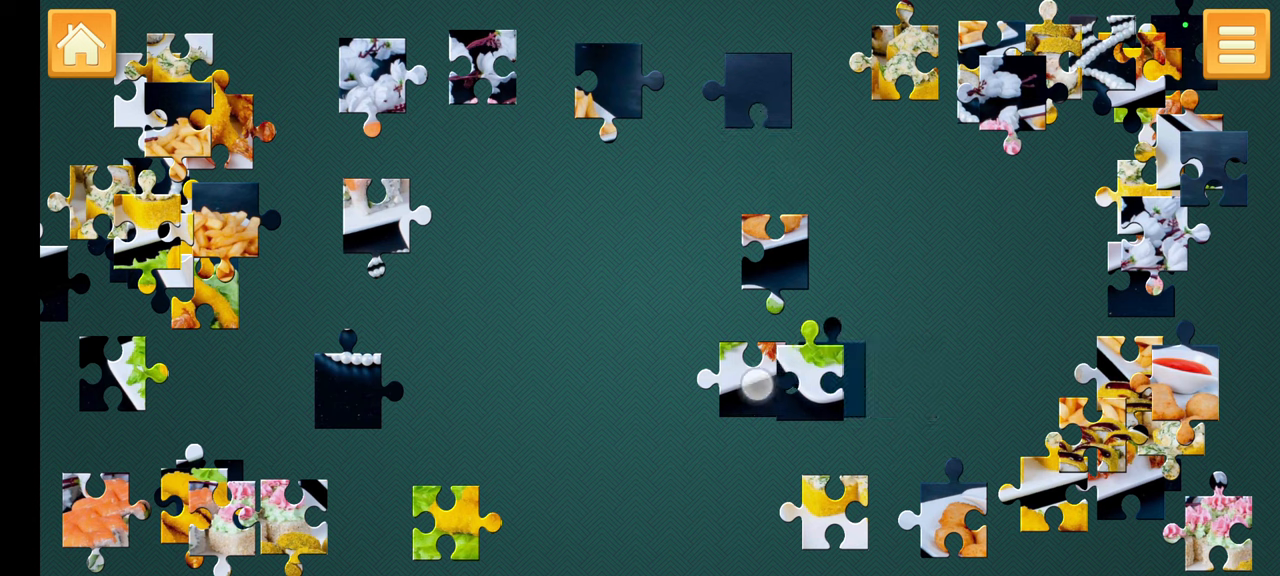
drag(810, 376, 690, 376)
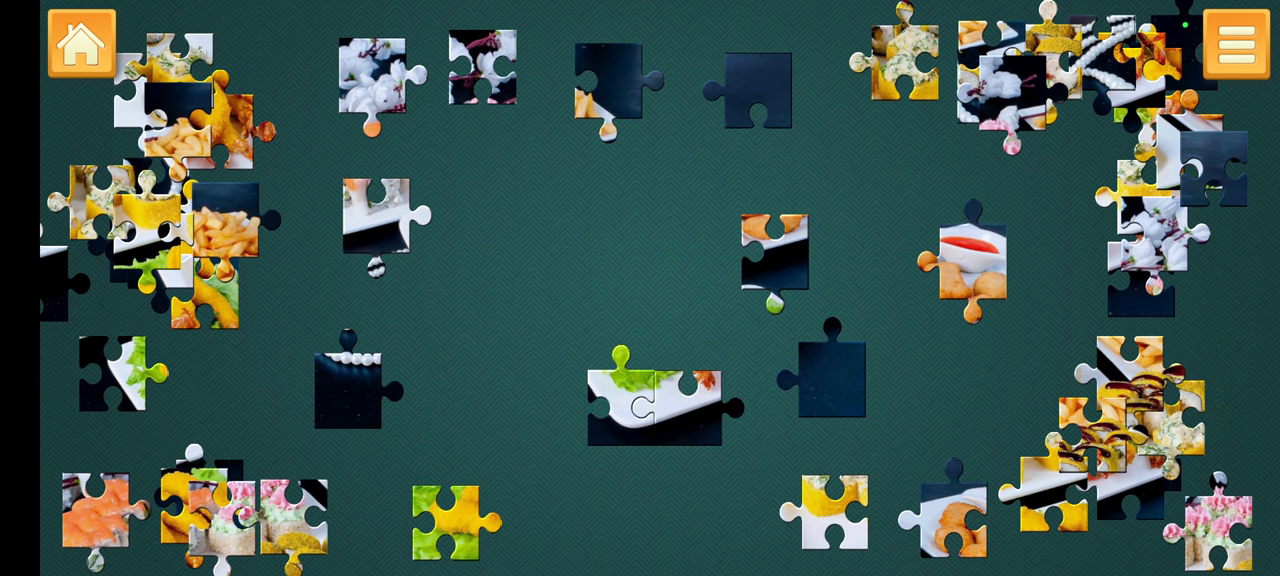
drag(970, 264, 804, 200)
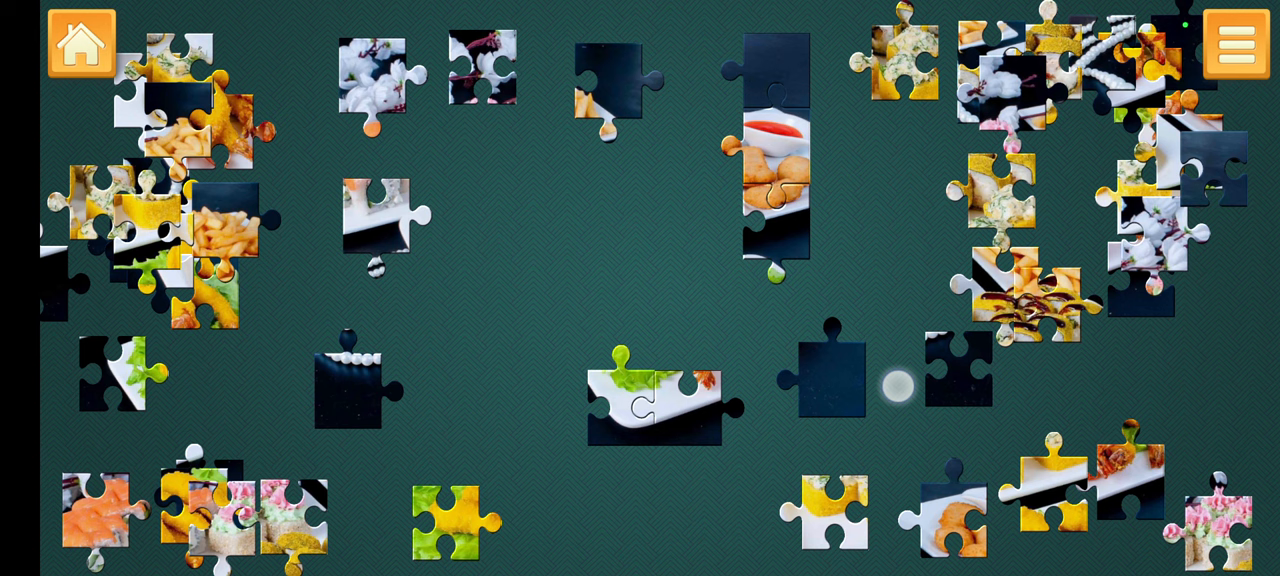
drag(896, 384, 380, 390)
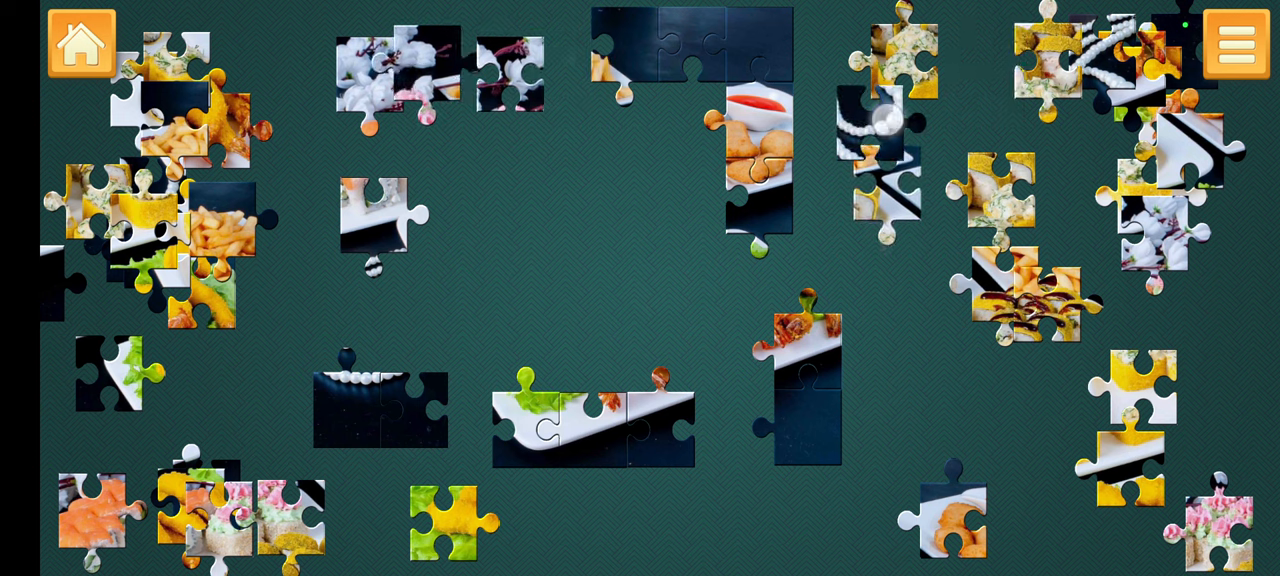
- Fit plate, fries and edge pieces into the border frame, leaving one sushi piece inside
drag(880, 120, 390, 280)
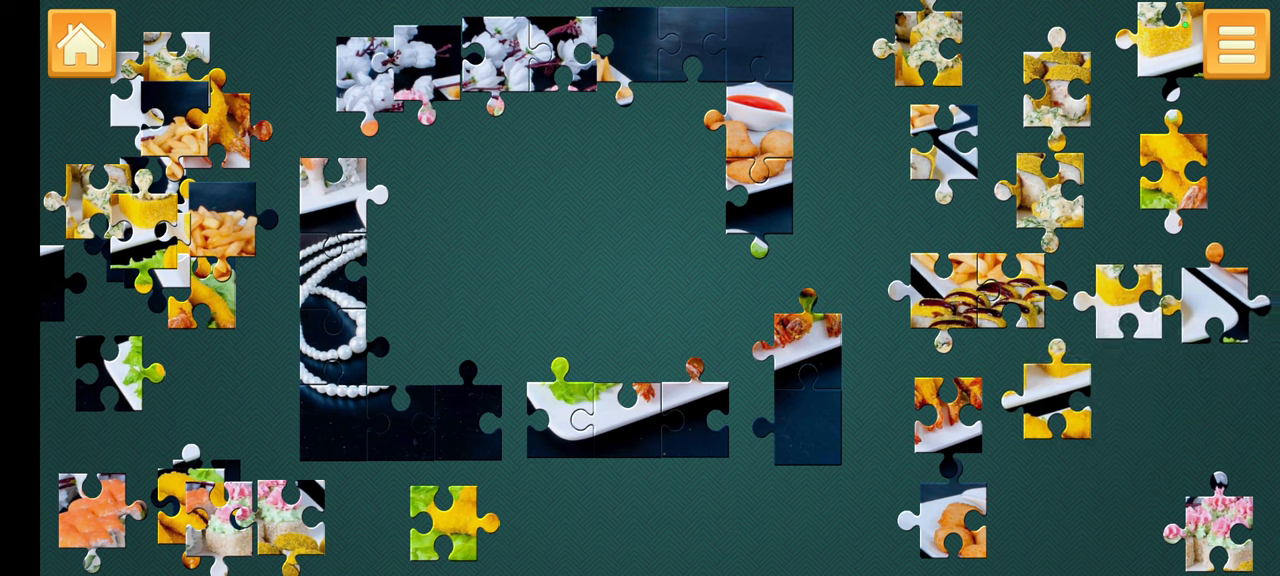
drag(450, 520, 1010, 510)
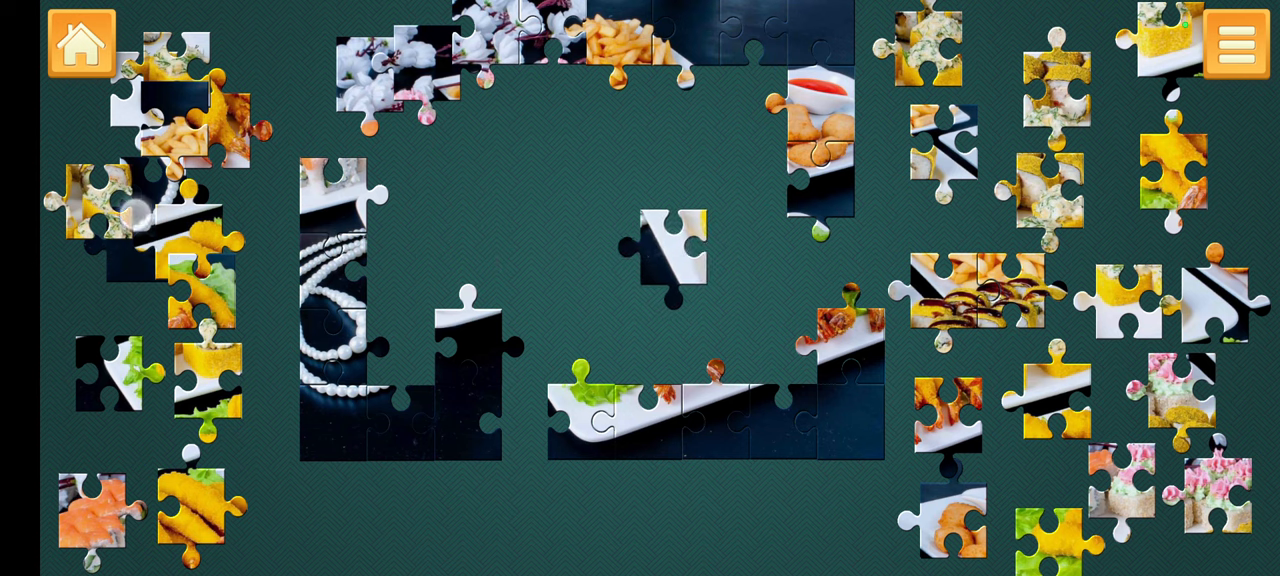
drag(96, 204, 530, 230)
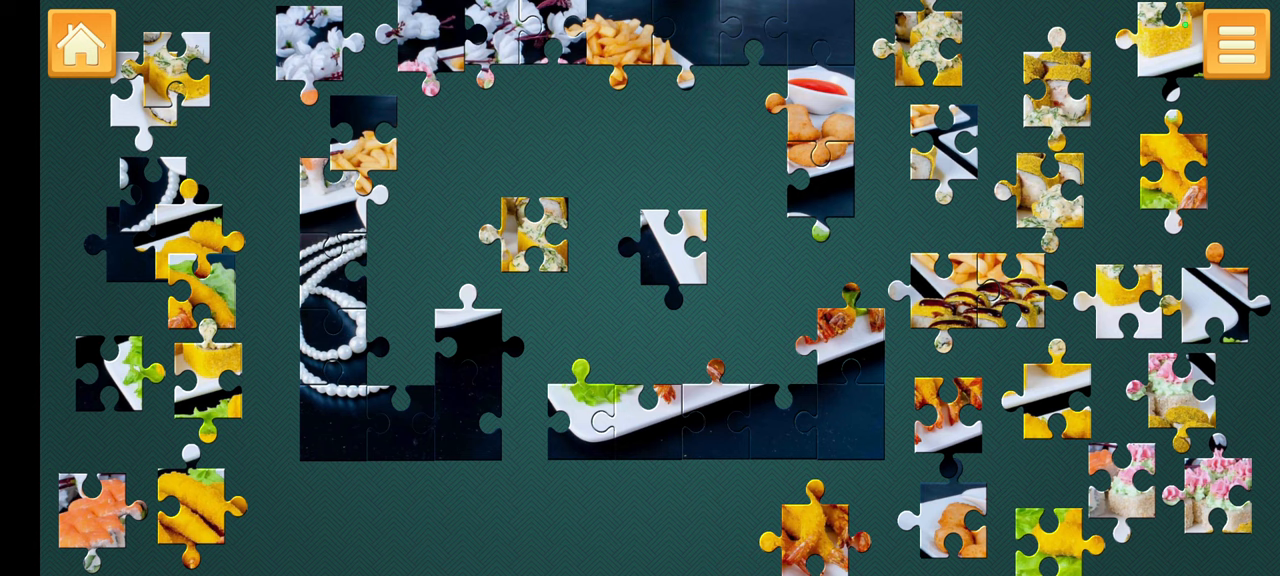
drag(350, 150, 510, 150)
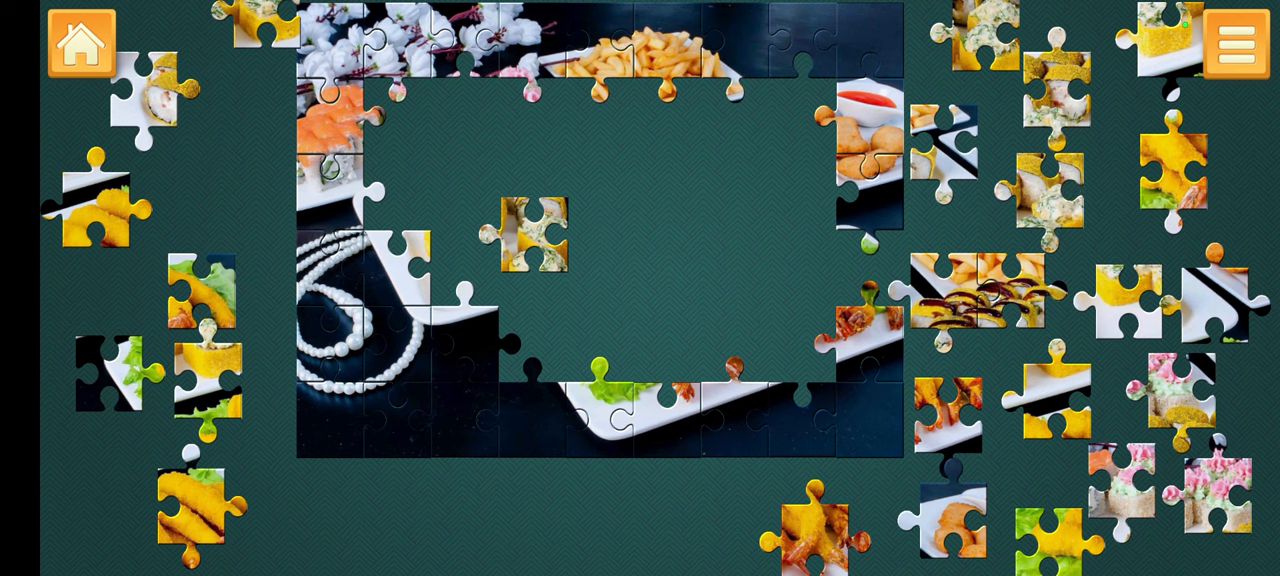
- Place a fried shrimp piece on its plate inside the frame and expand the game's options panel
drag(820, 520, 680, 216)
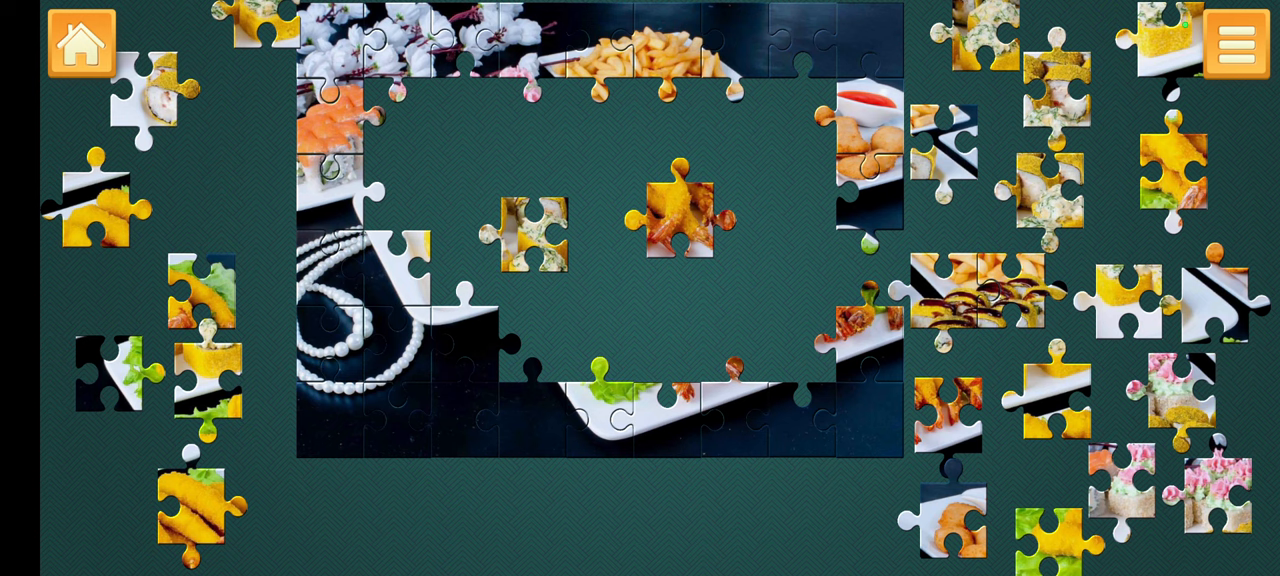
drag(680, 216, 730, 336)
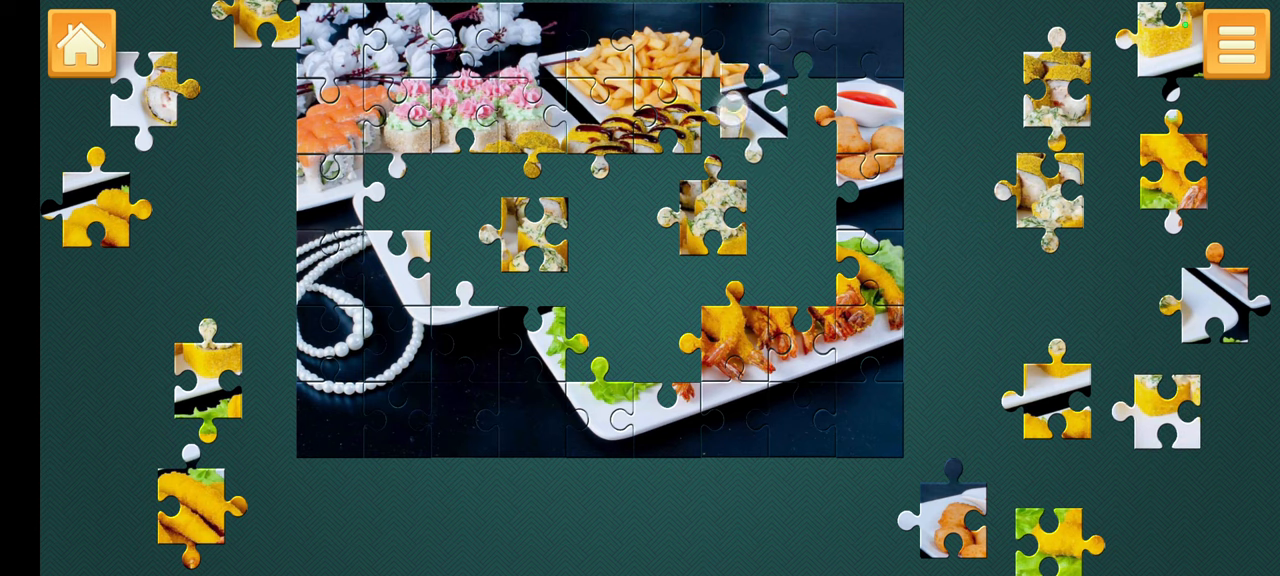
click(1236, 44)
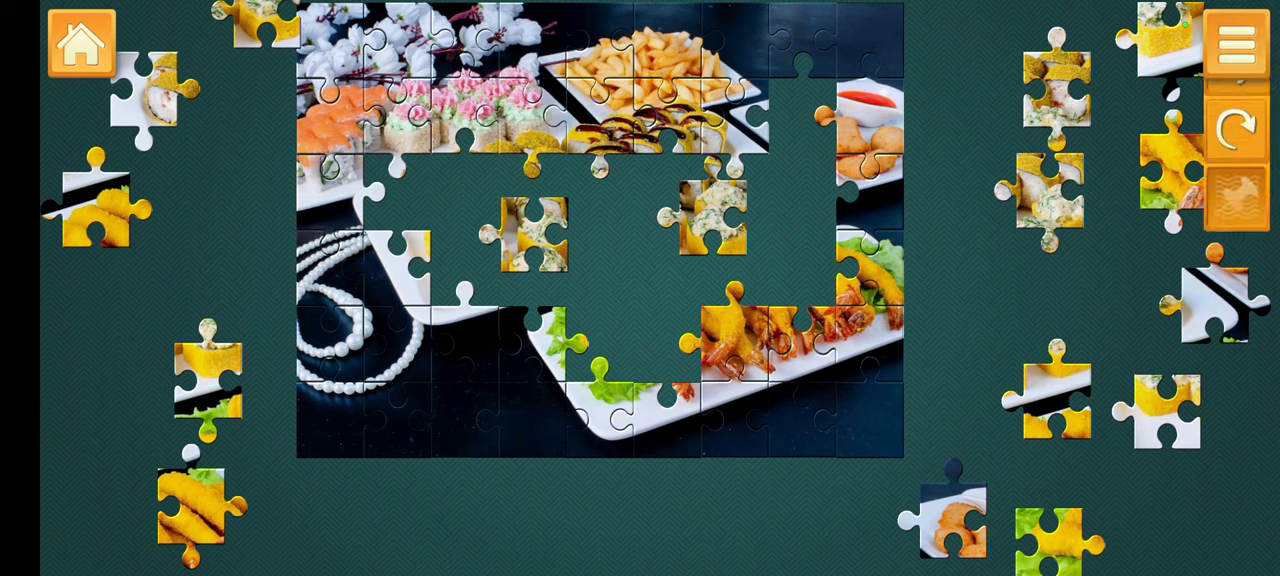
click(1236, 48)
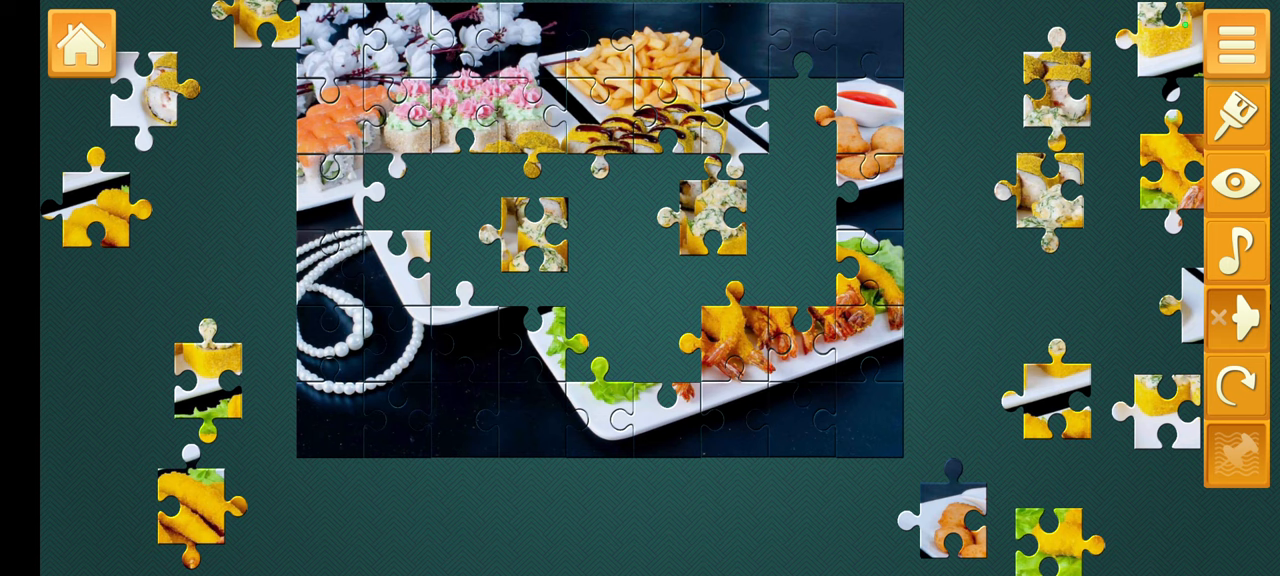
- Fit the remaining sushi roll, shrimp plate and loose pieces into their gaps in the picture
drag(950, 516, 800, 120)
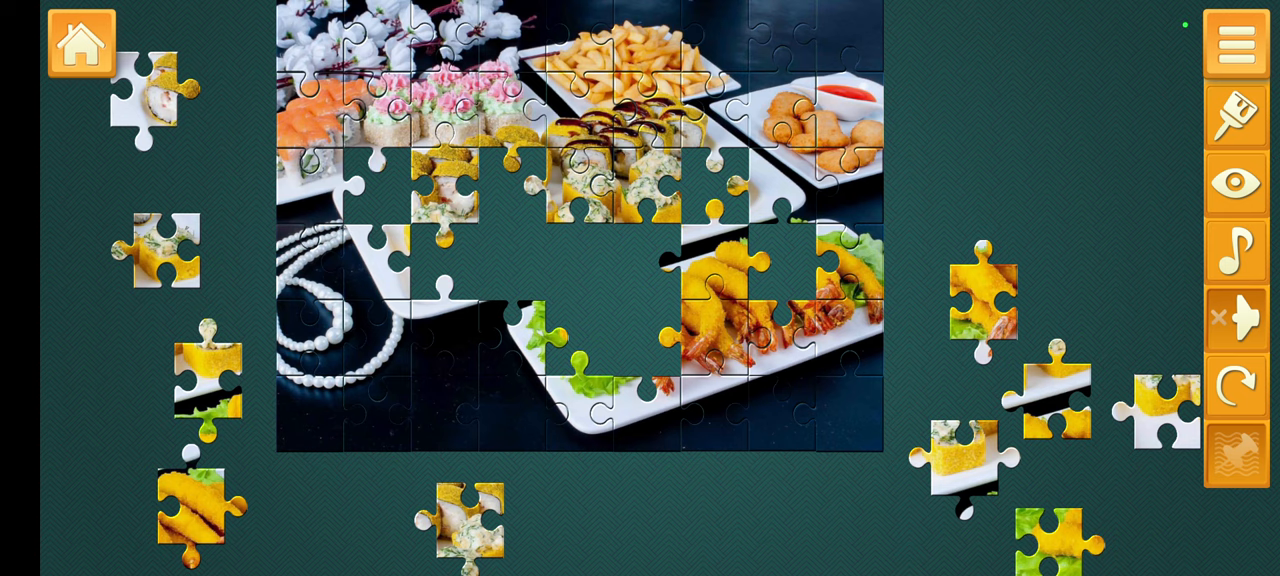
drag(1164, 410, 1078, 82)
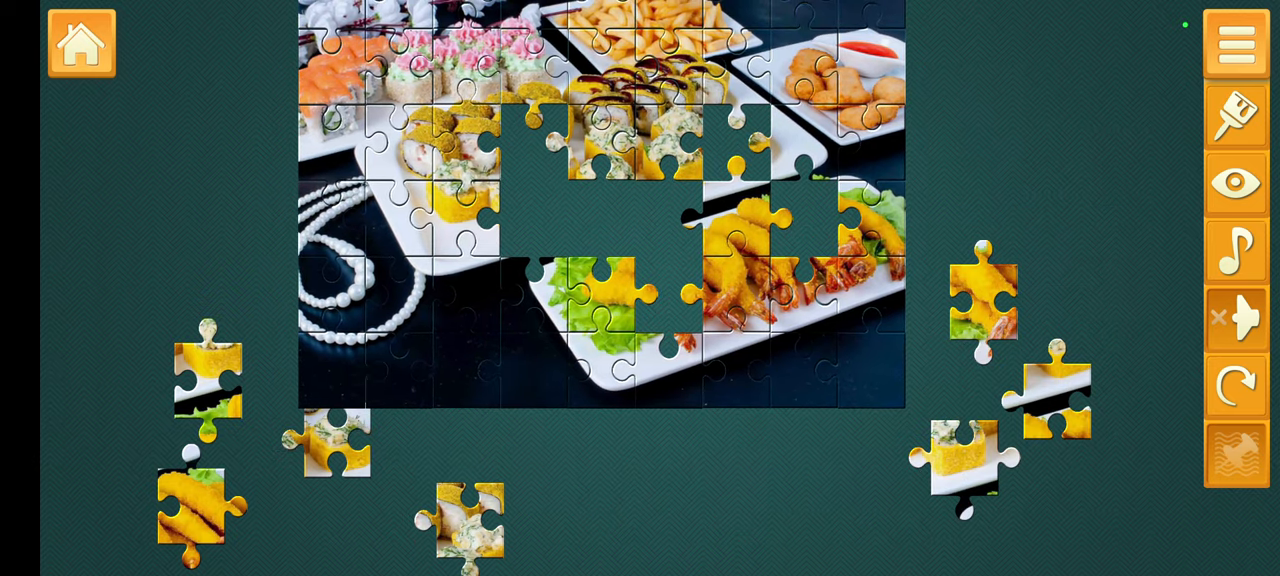
drag(336, 440, 620, 490)
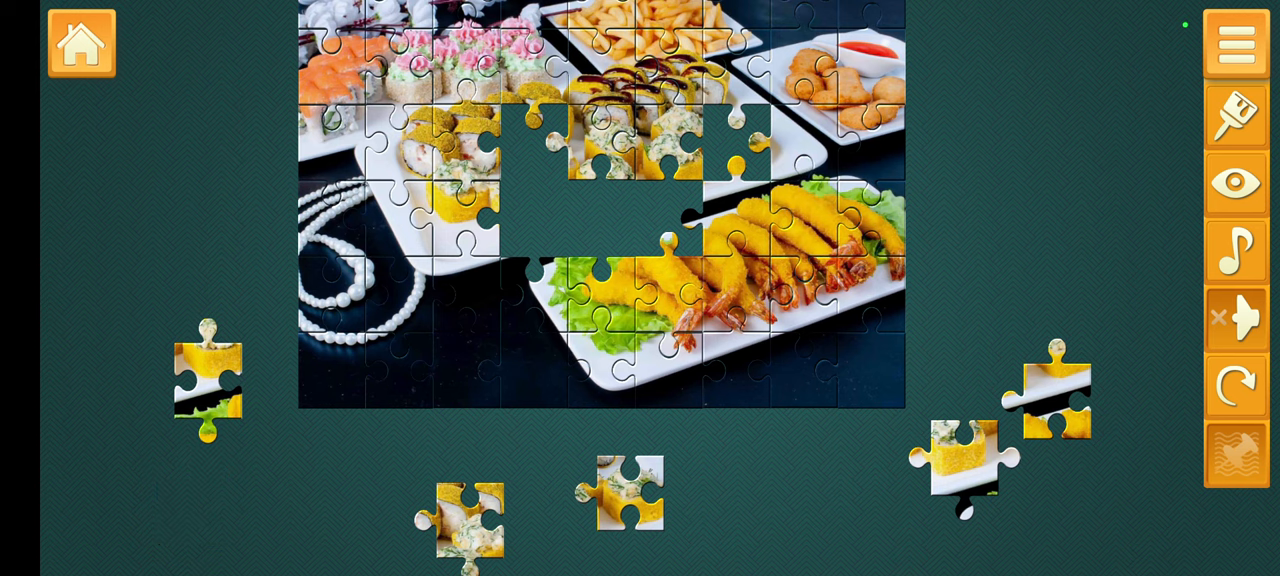
drag(624, 490, 460, 364)
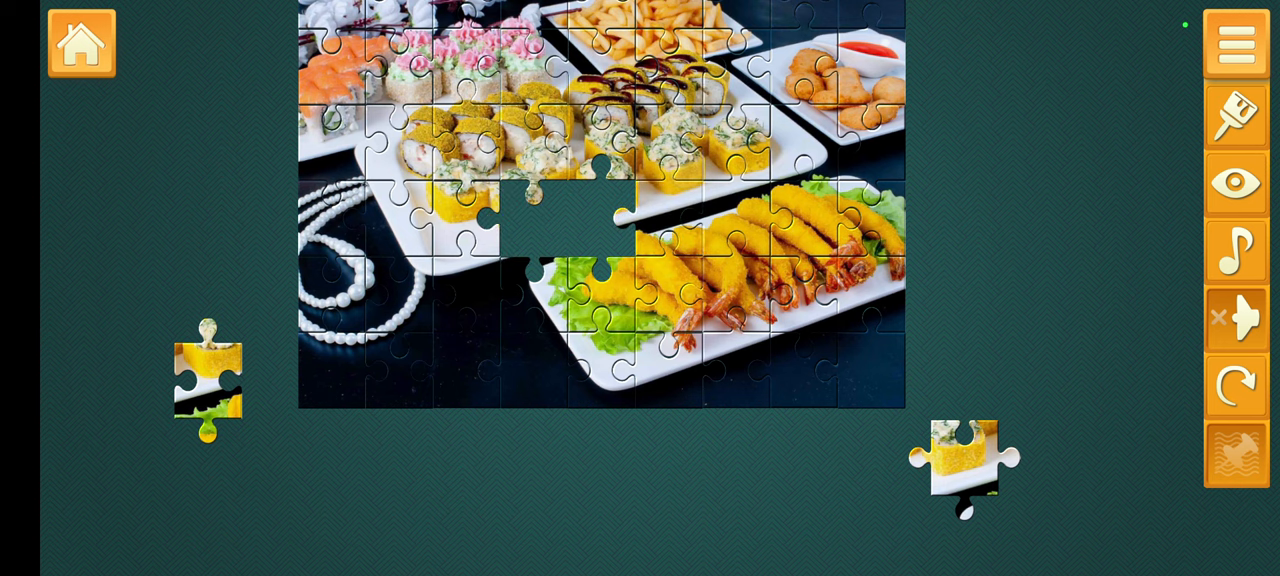
drag(964, 456, 764, 370)
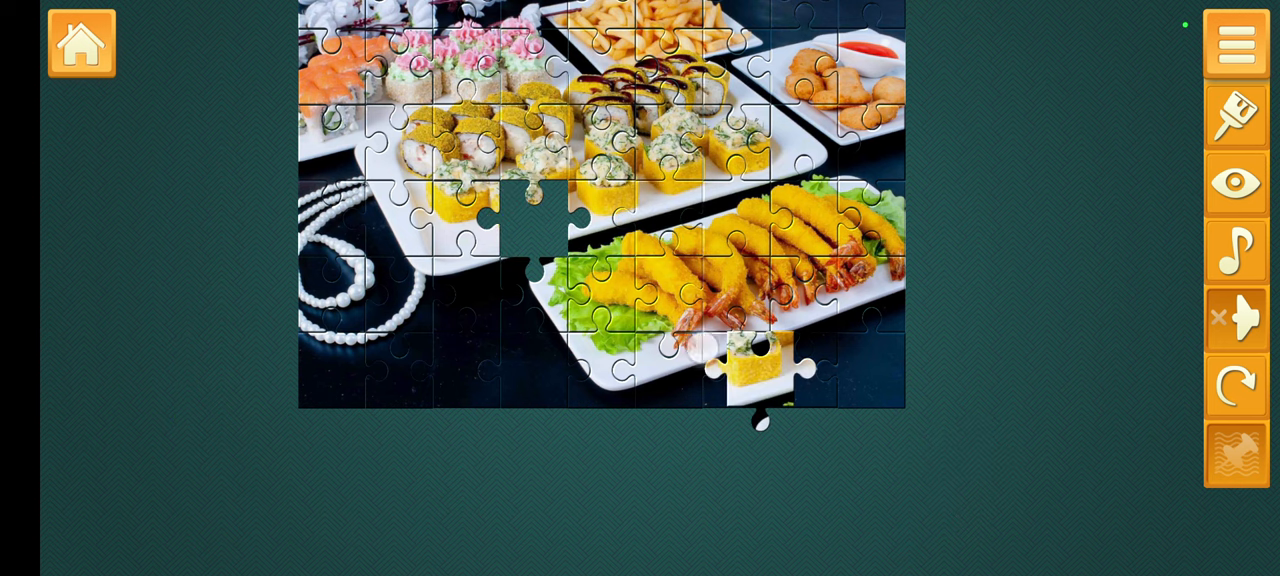